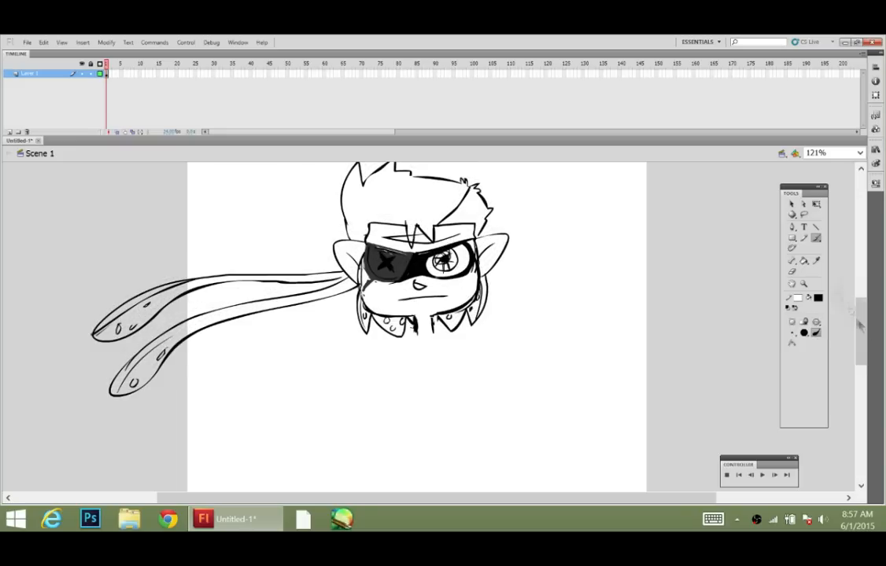
# Brush the leg outlines and a shoe at the foot below the head sketch.
pyautogui.rightClick(390, 258)
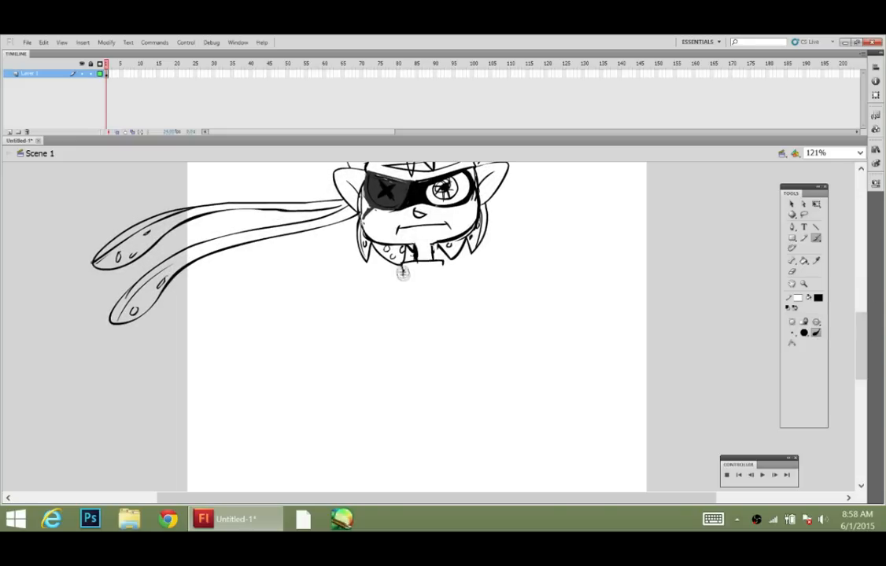
pyautogui.scroll(-3)
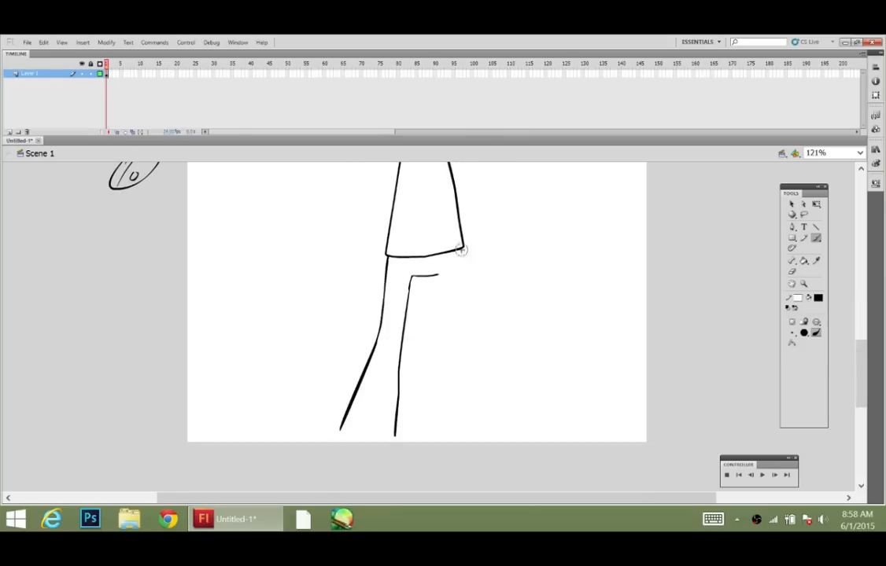
pyautogui.moveTo(461, 251); pyautogui.dragTo(512, 453)
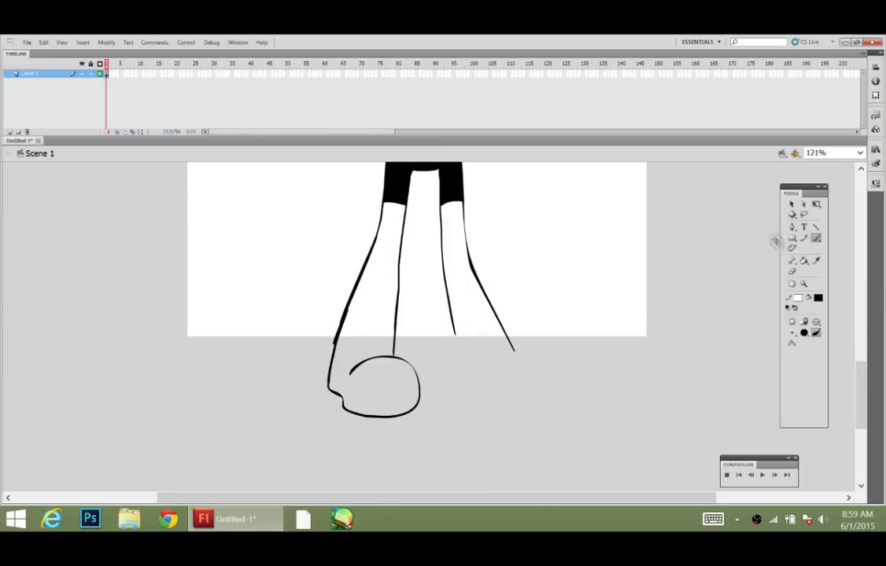
pyautogui.moveTo(357, 299); pyautogui.dragTo(385, 338)
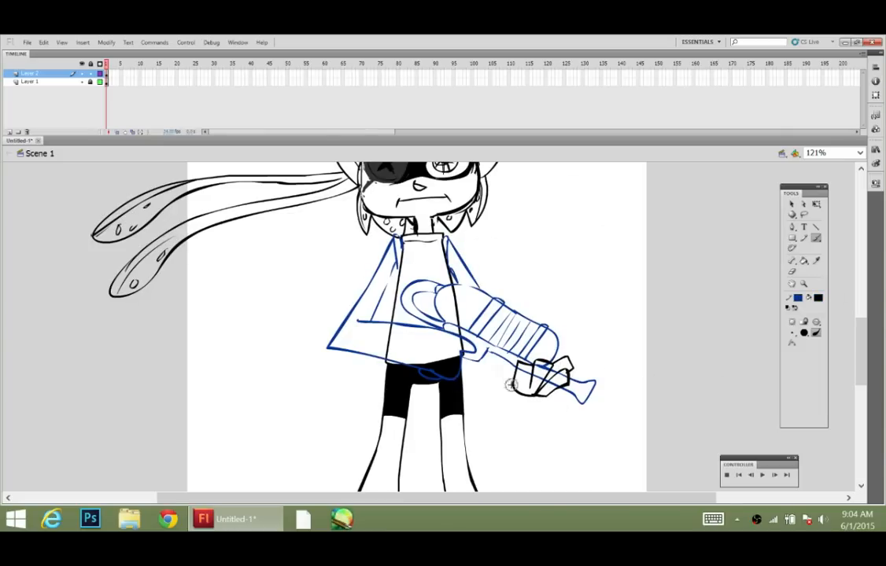
# Add a new layer and rough out the coat and splat gun in blue over the figure.
pyautogui.rightClick(543, 382)
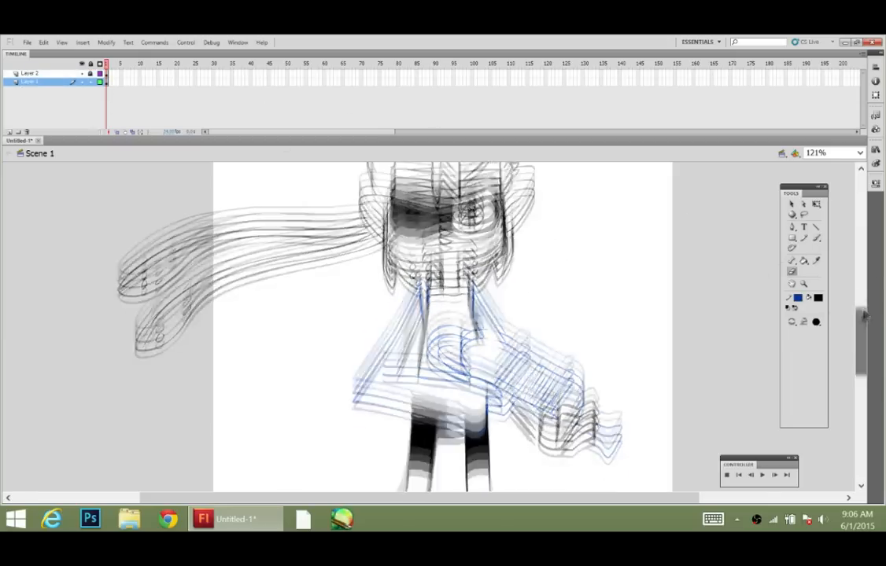
pyautogui.scroll(-3)
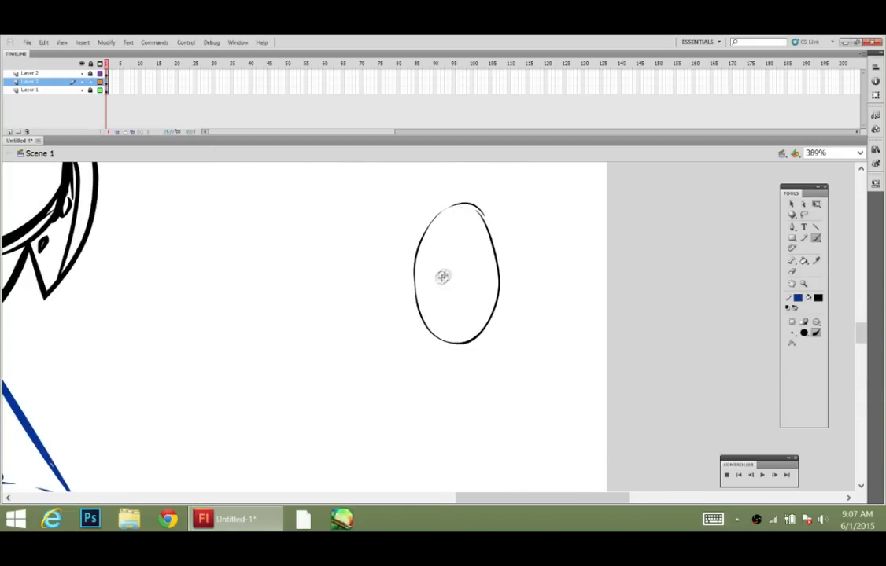
pyautogui.moveTo(421, 267)
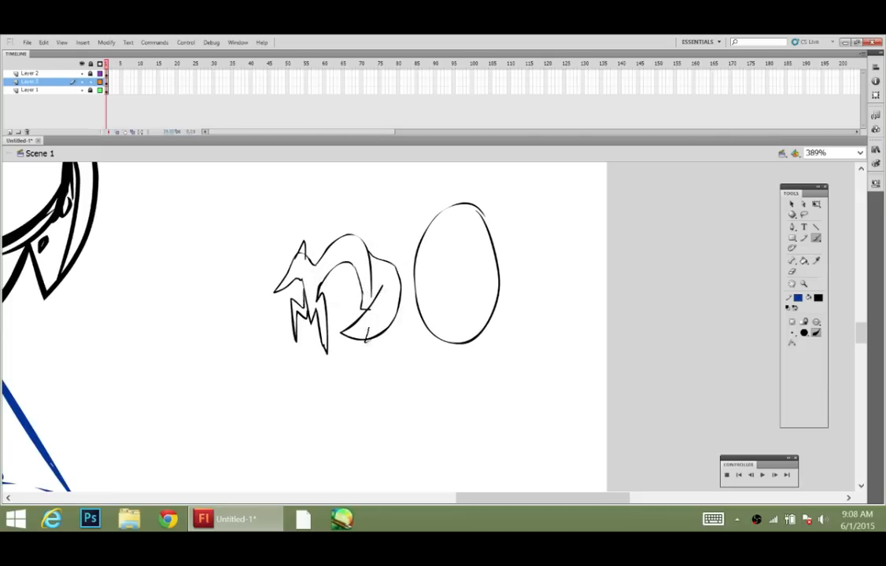
# Draw the squid emblem beside the oval and paint it solid black.
pyautogui.click(338, 283)
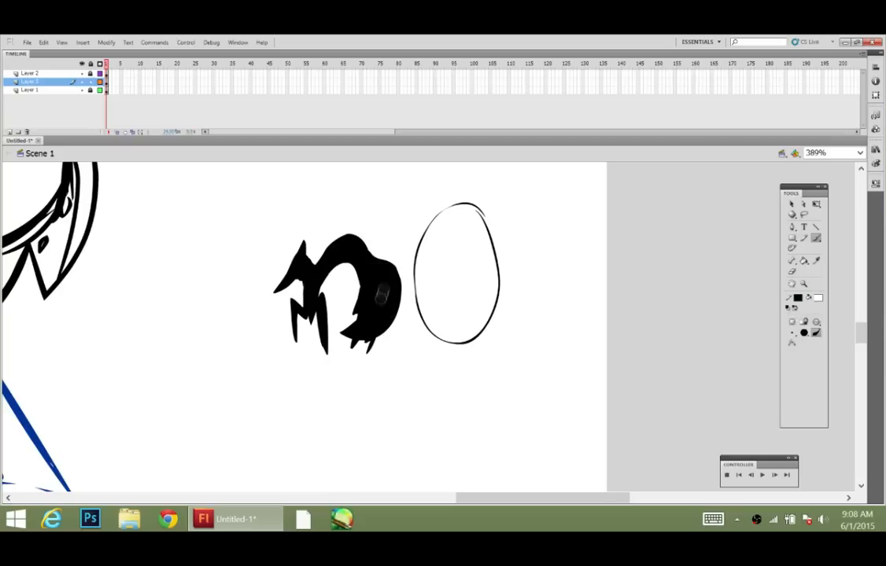
pyautogui.moveTo(346, 291); pyautogui.dragTo(456, 270)
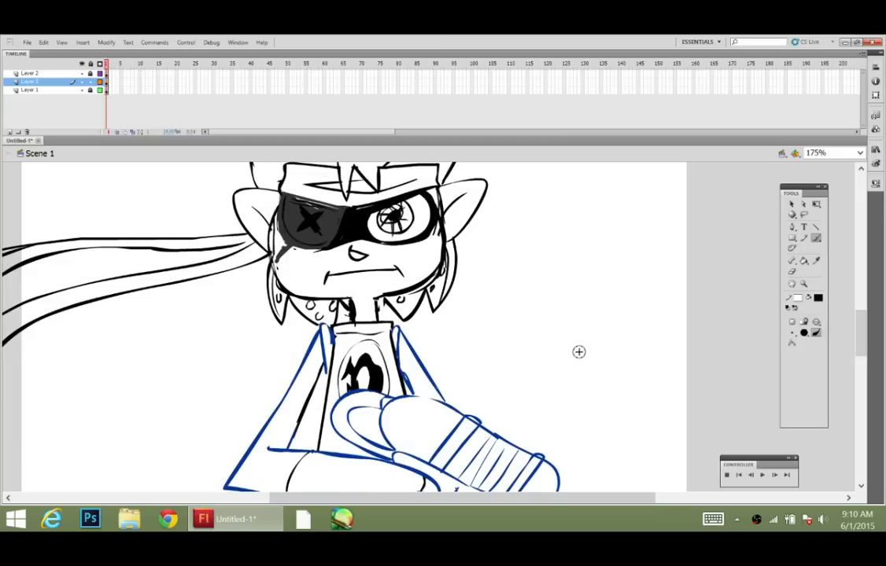
pyautogui.moveTo(500, 353)
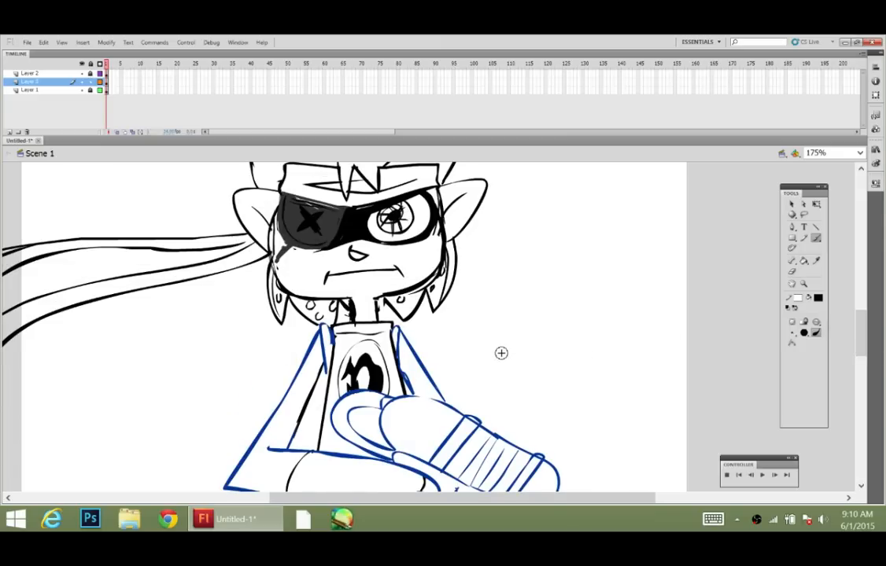
# Hide the blue sketch layer and ink the coat, splat gun, boots and puddle in black.
pyautogui.scroll(-3)
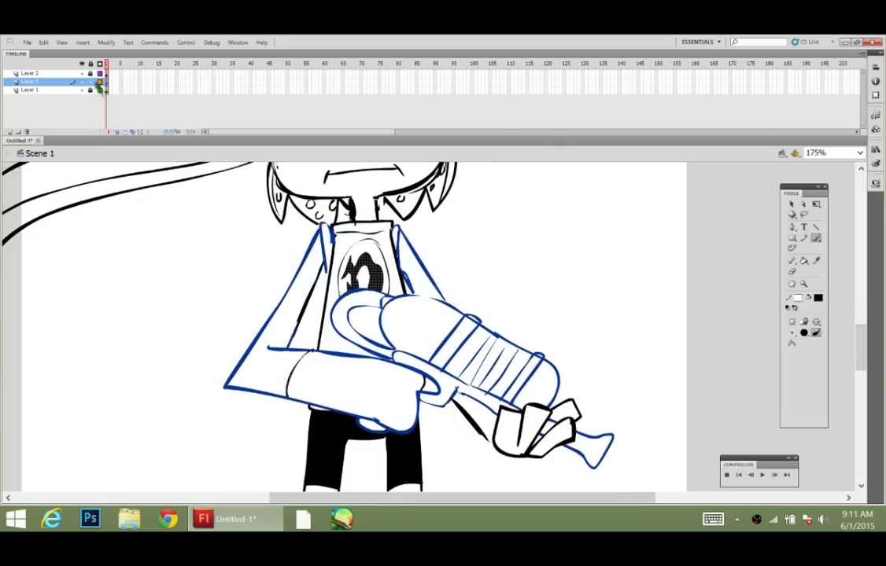
pyautogui.click(31, 72)
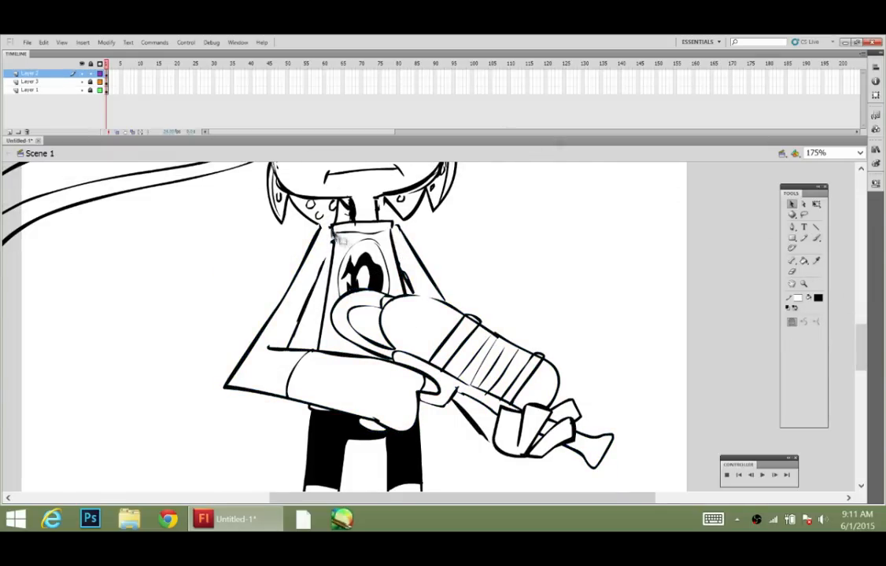
pyautogui.click(30, 88)
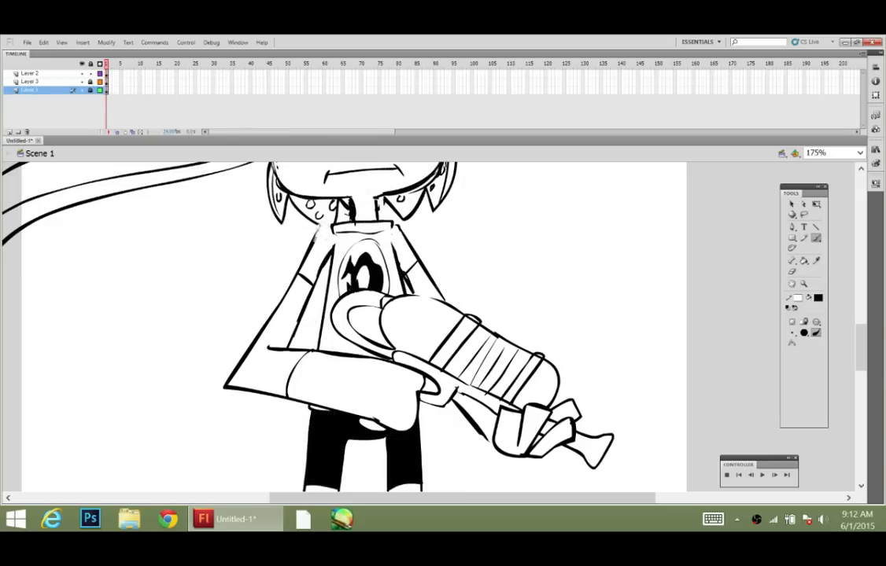
pyautogui.click(30, 72)
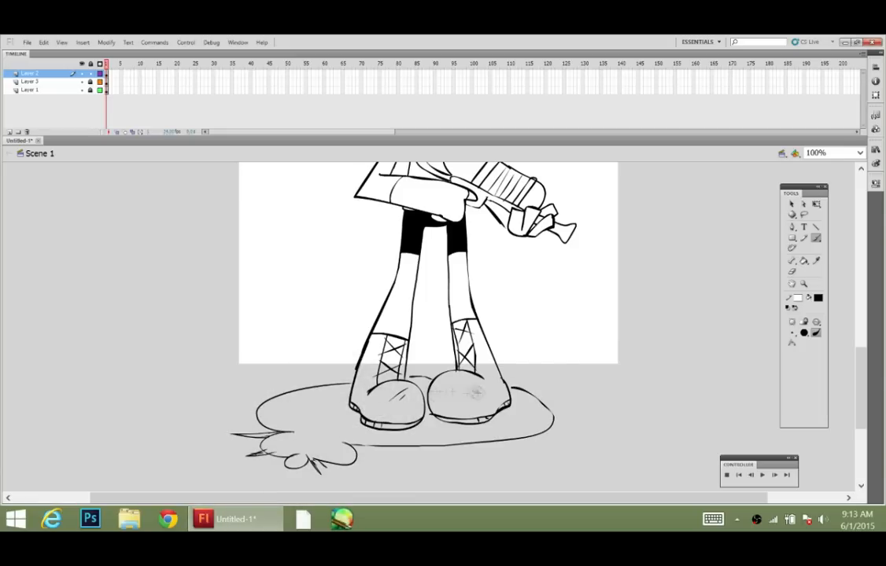
# Choose a slate-blue fill and bucket it into the headband and tentacles.
pyautogui.click(818, 298)
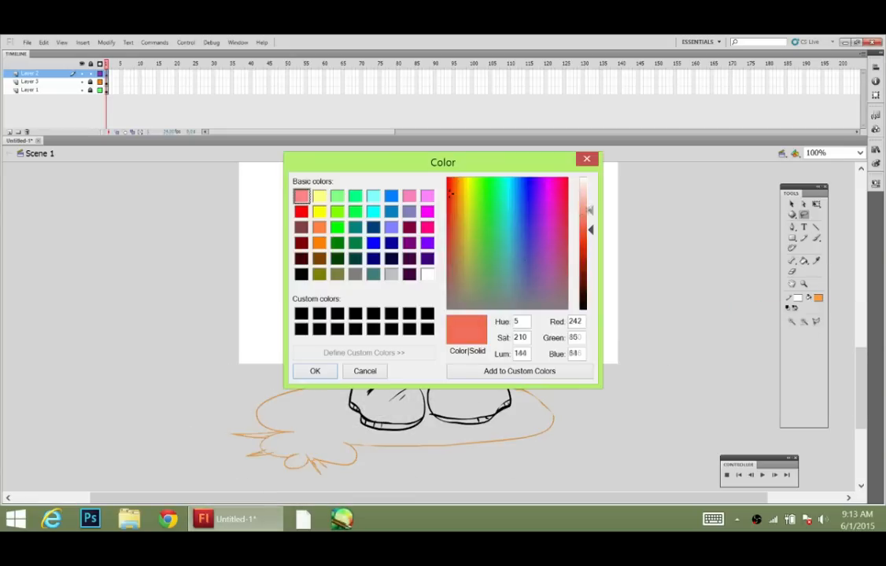
pyautogui.click(315, 371)
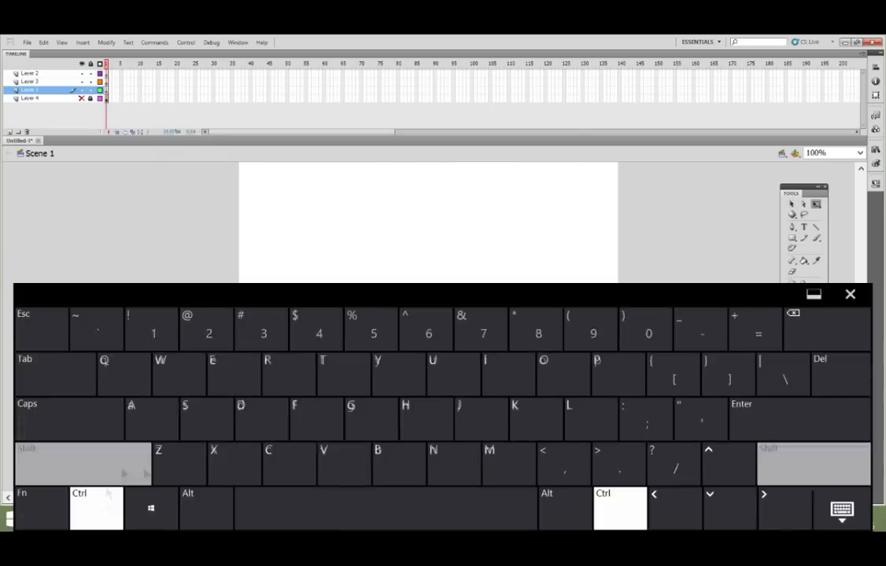
pyautogui.click(849, 294)
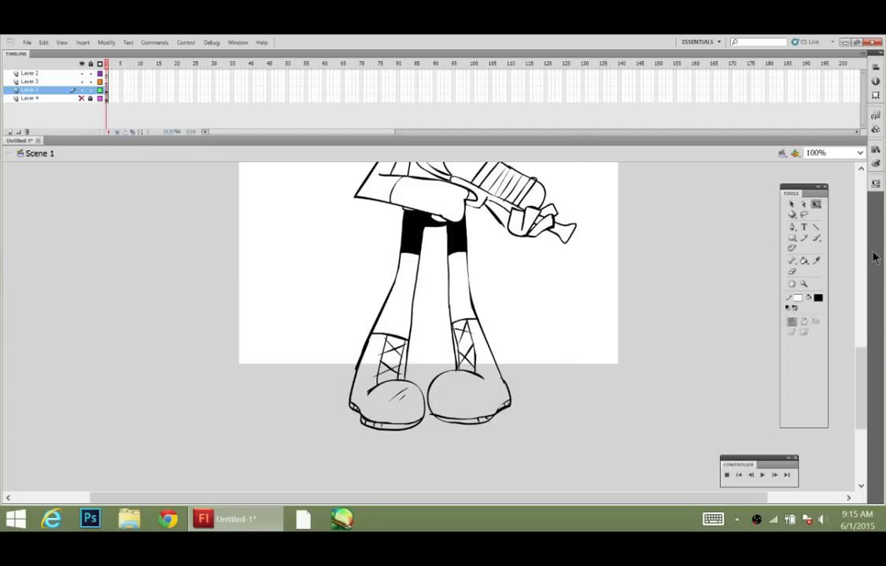
pyautogui.rightClick(558, 255)
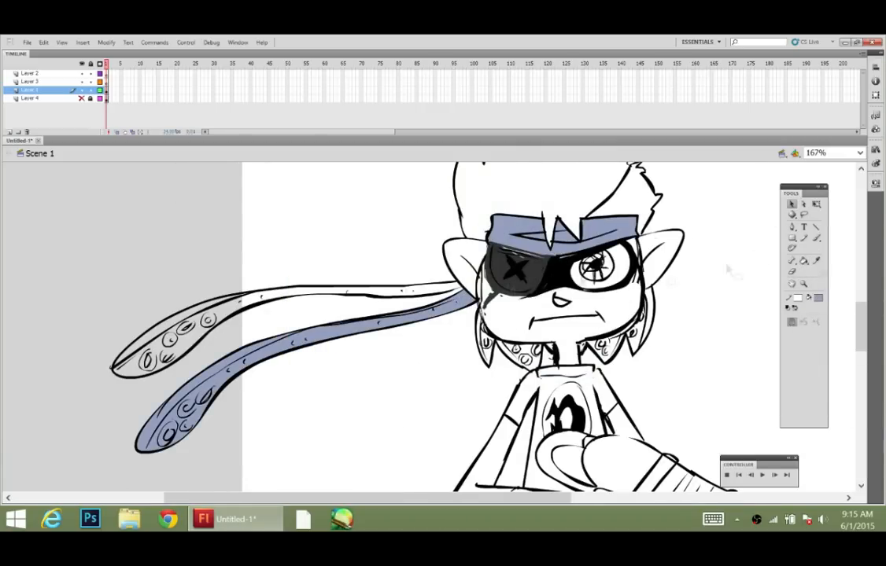
# Fill the hair orange-brown and the collar beads gold.
pyautogui.click(796, 298)
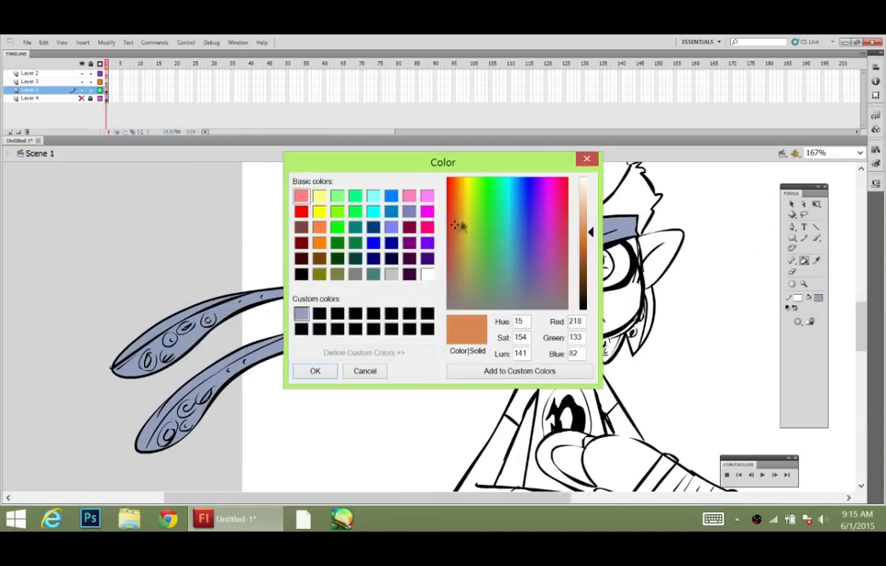
pyautogui.click(315, 371)
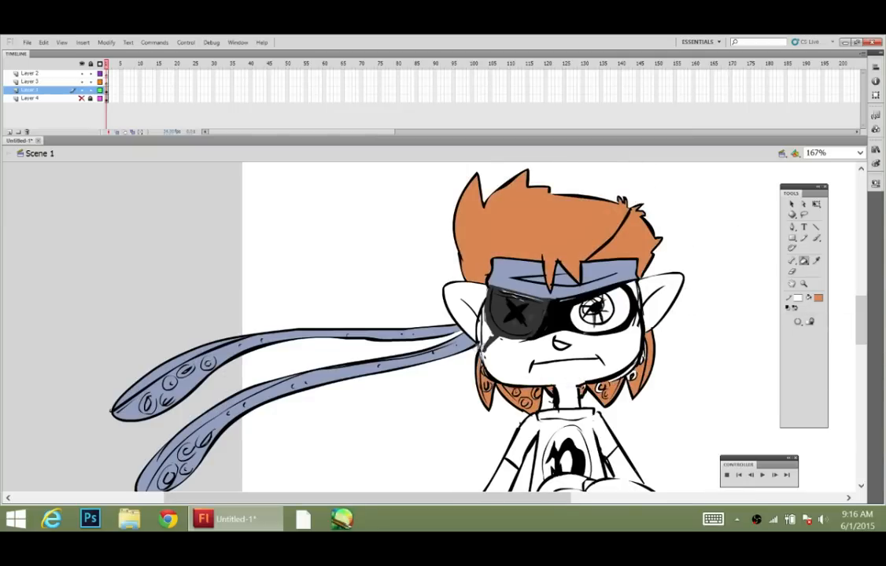
pyautogui.scroll(-3)
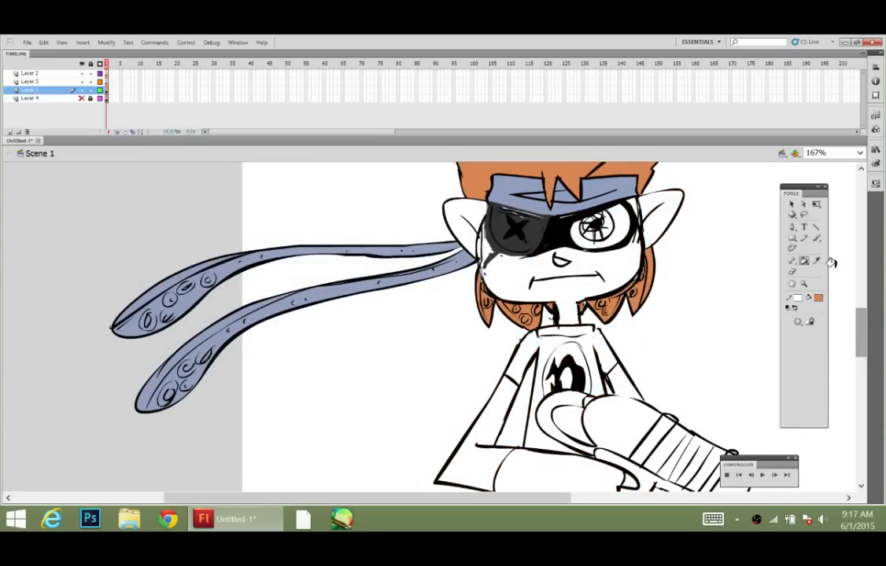
pyautogui.click(818, 298)
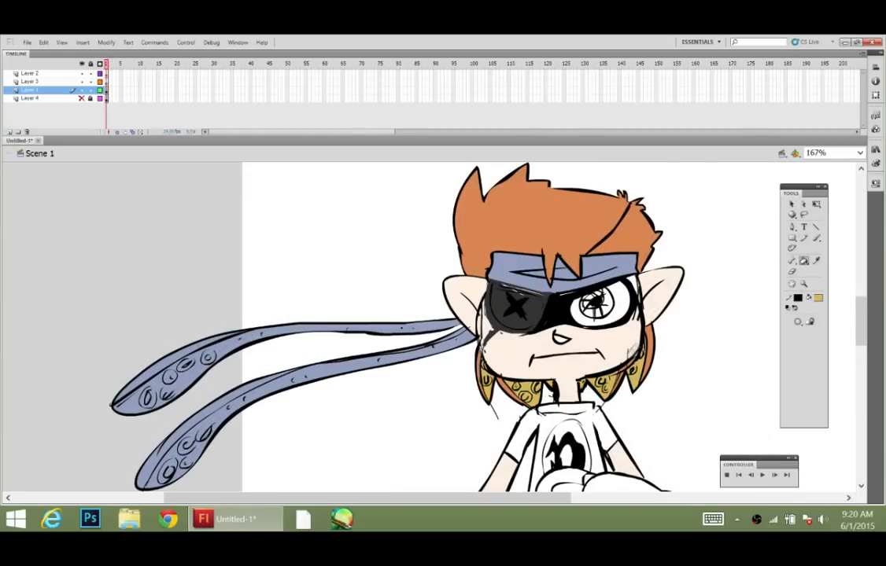
# Recolour the tentacles pale teal and the shirt light yellow.
pyautogui.rightClick(242, 438)
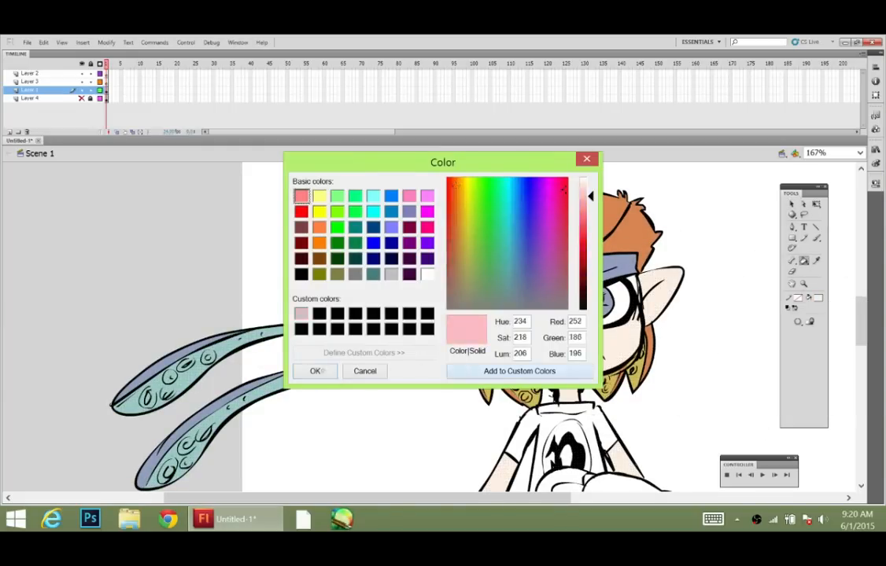
pyautogui.click(465, 185)
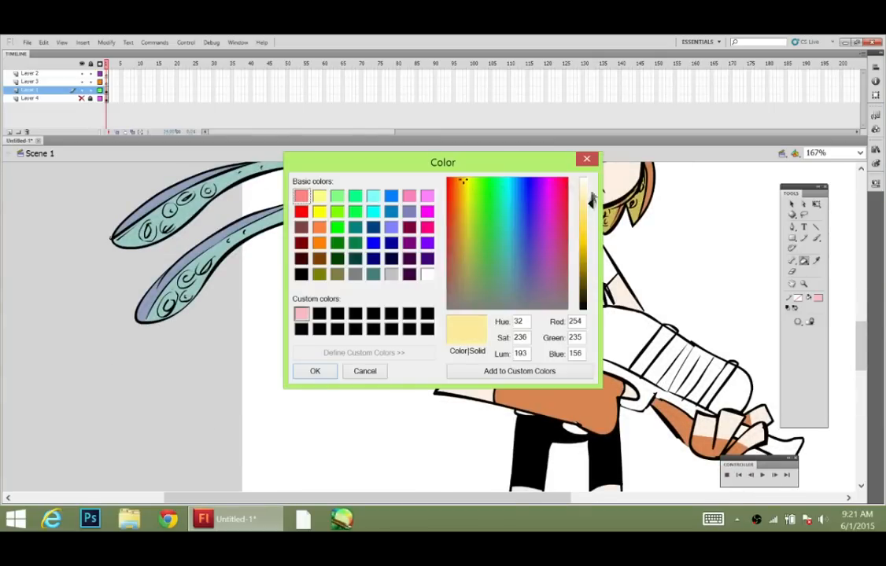
pyautogui.click(365, 372)
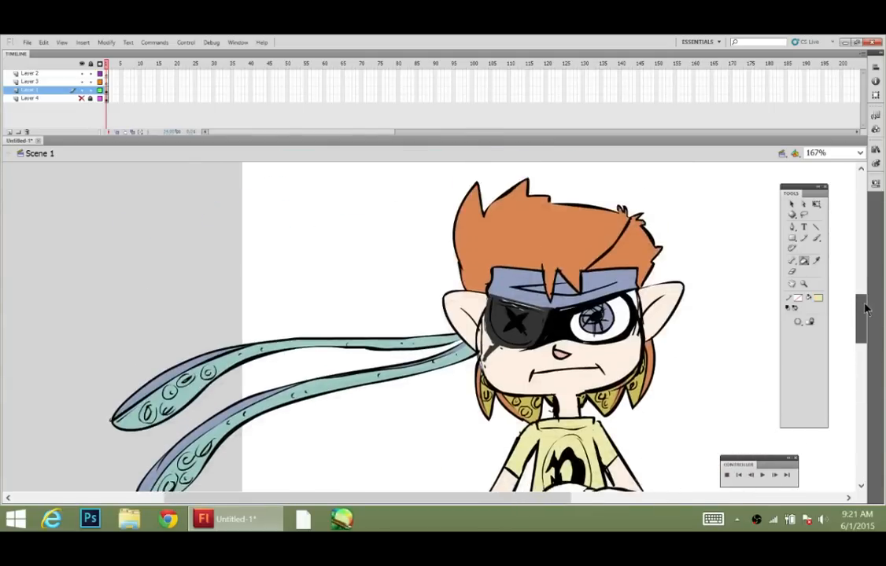
pyautogui.scroll(-3)
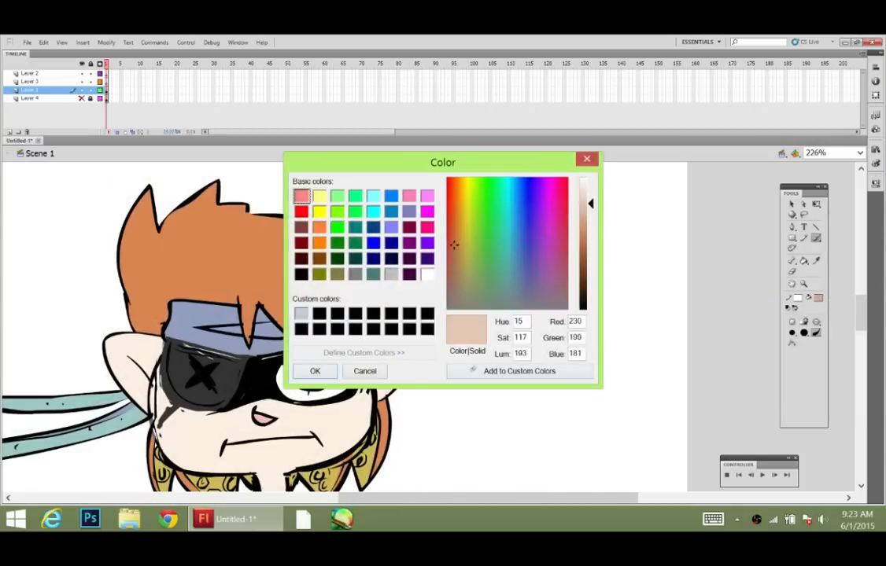
# Fill the face and ears with the peach skin tone.
pyautogui.click(314, 371)
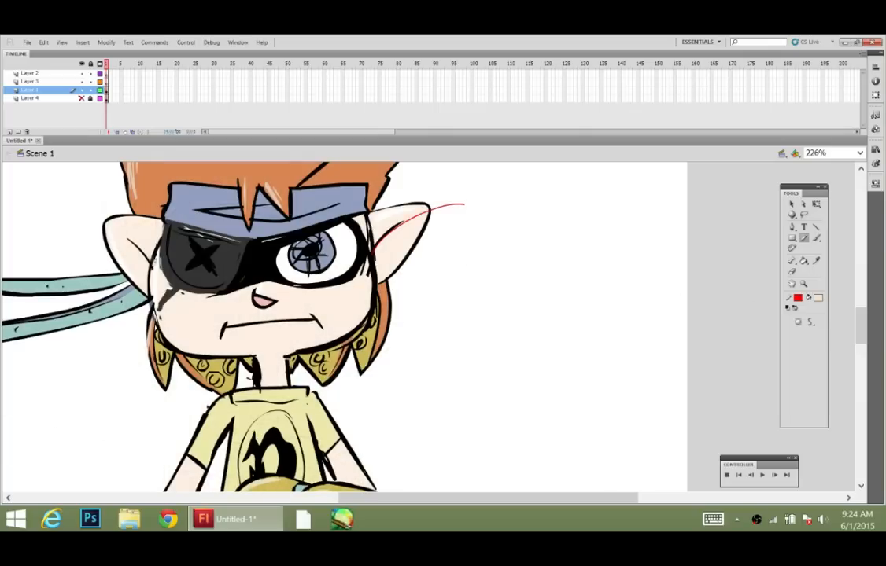
pyautogui.click(796, 297)
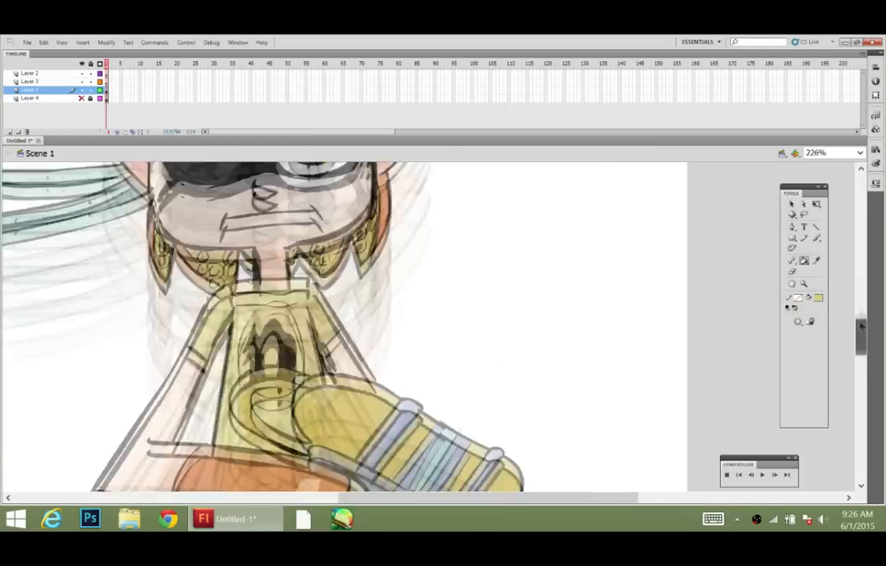
# Hand-letter orange dripping 'WAR HAS CHANGED' on a new layer beside the figure.
pyautogui.click(818, 297)
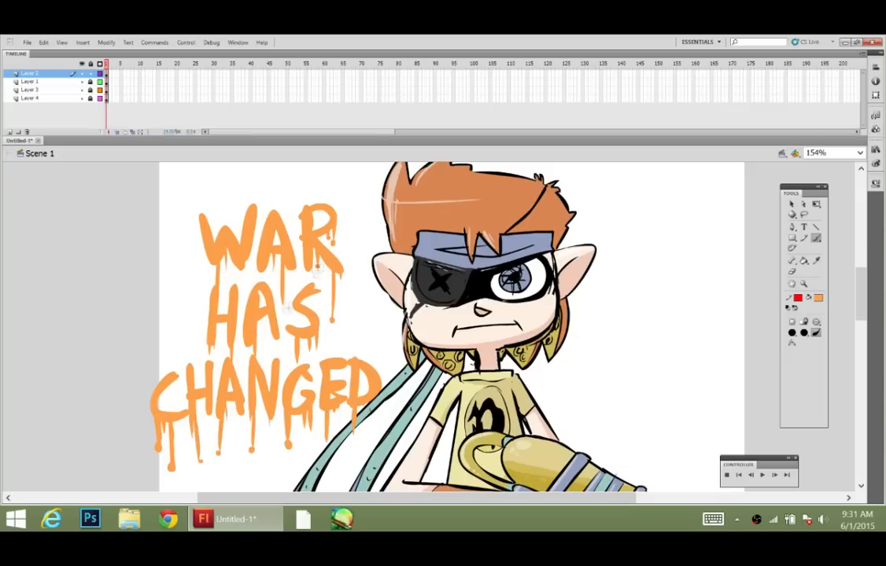
# Fill the boots brown and the puddle orange to finish the illustration.
pyautogui.click(818, 297)
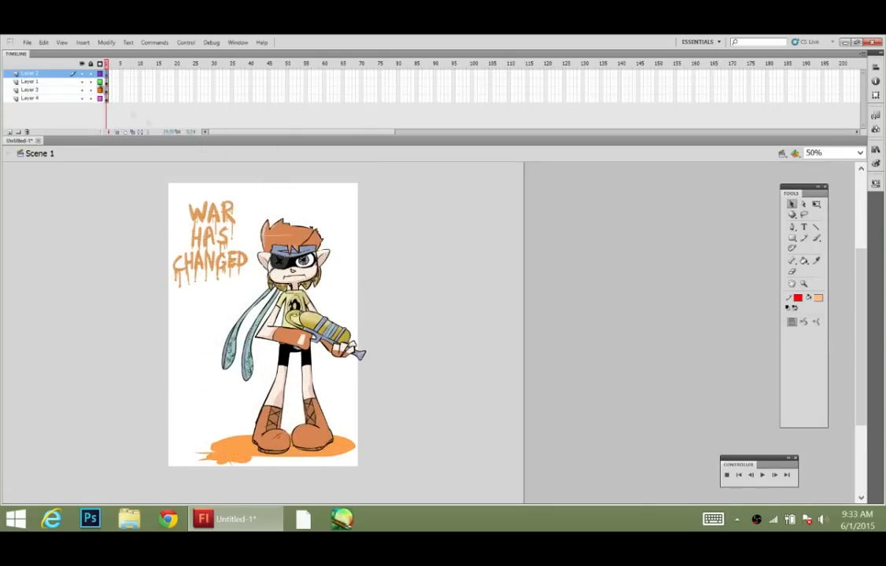
pyautogui.click(30, 98)
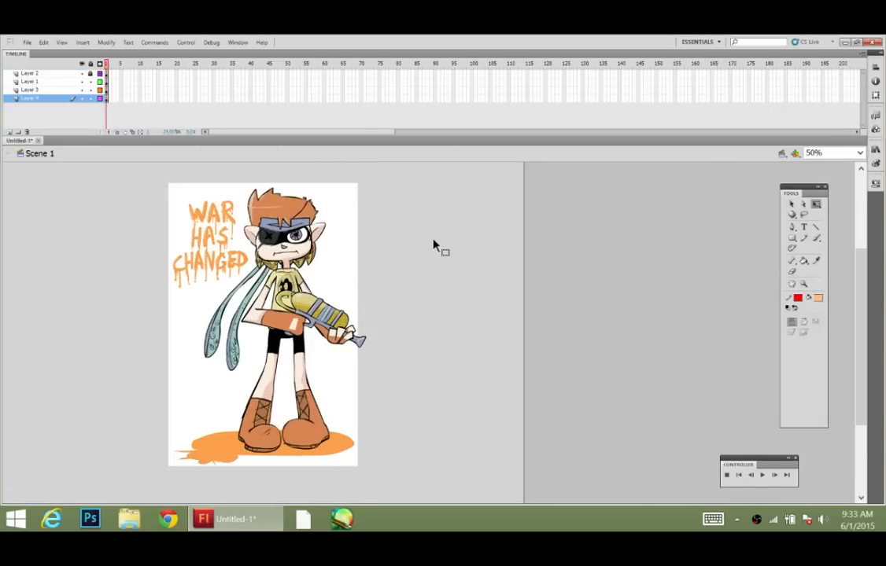